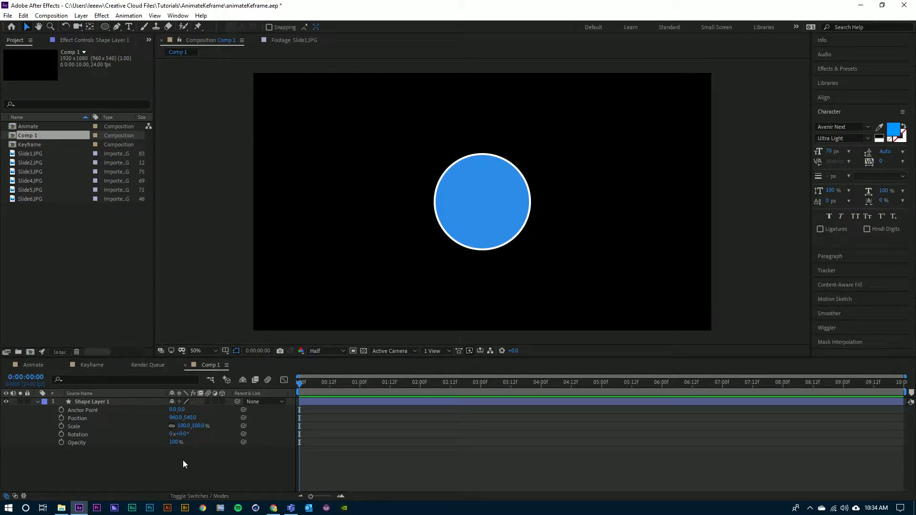
Step: Select the circle shape layer and start keyframing Position at 960,540 at 0:00
left_click(91, 402)
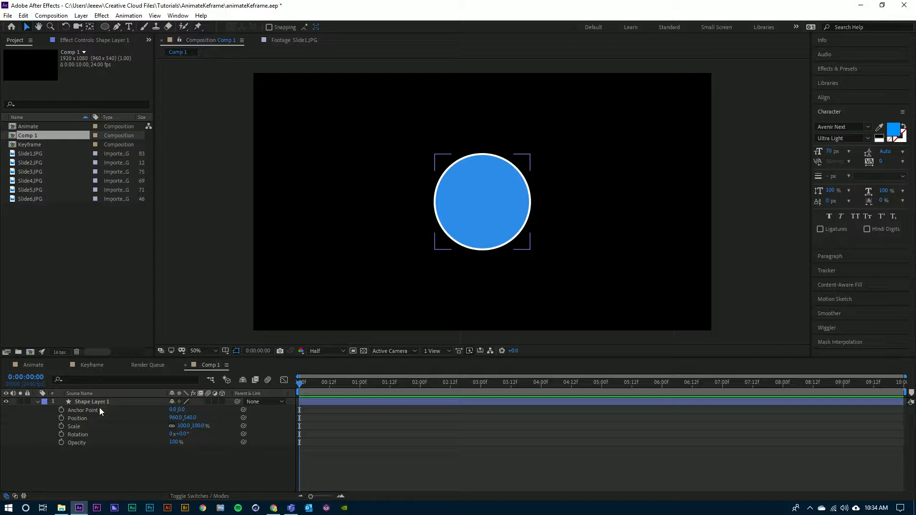
left_click(93, 402)
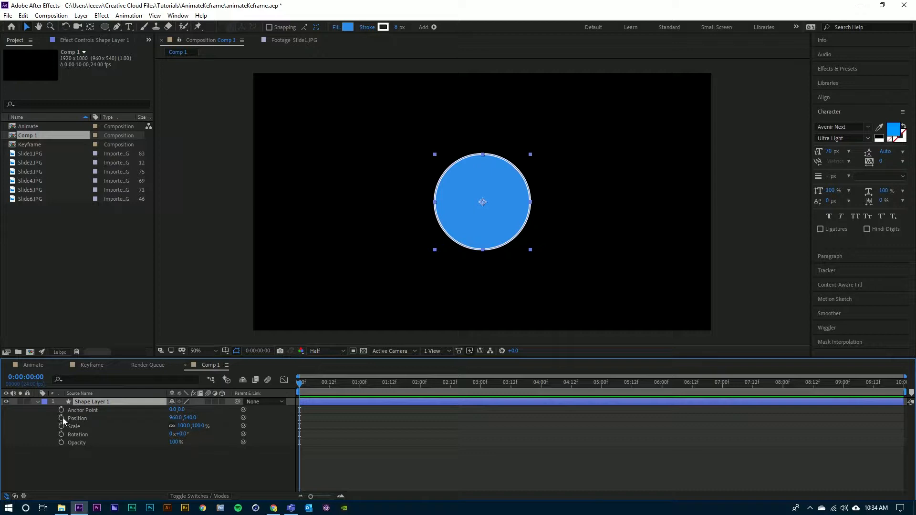
mouse_move(77, 420)
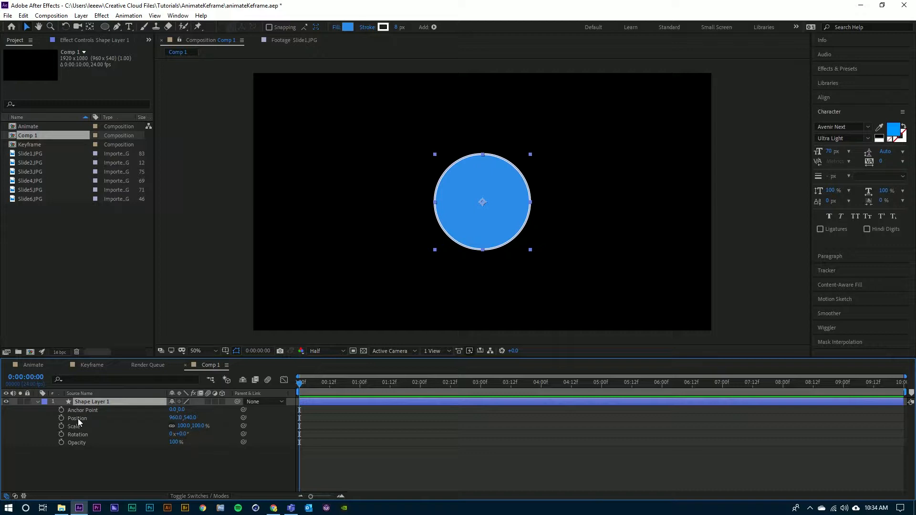
mouse_move(61, 419)
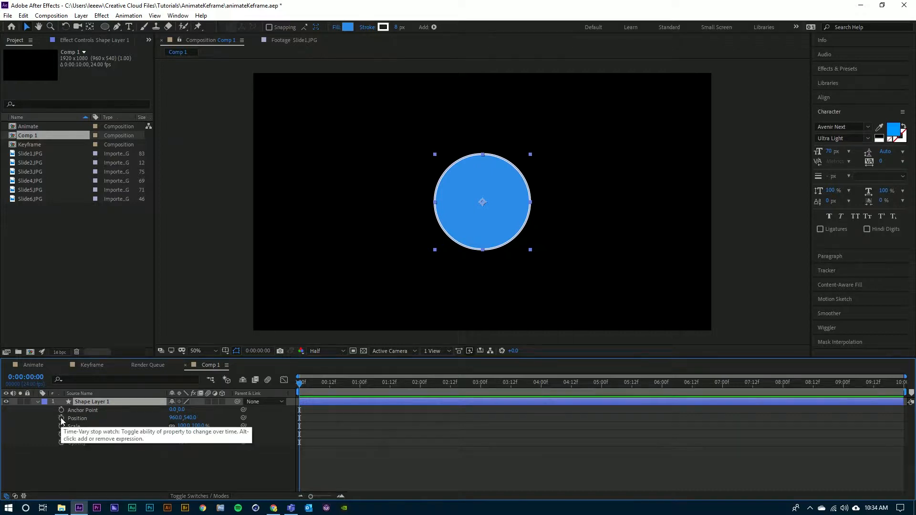
left_click(61, 418)
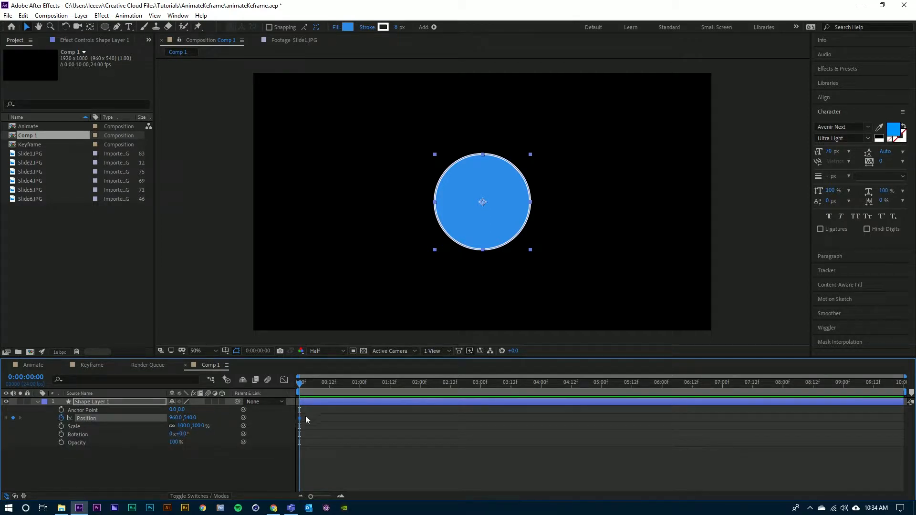
mouse_move(301, 422)
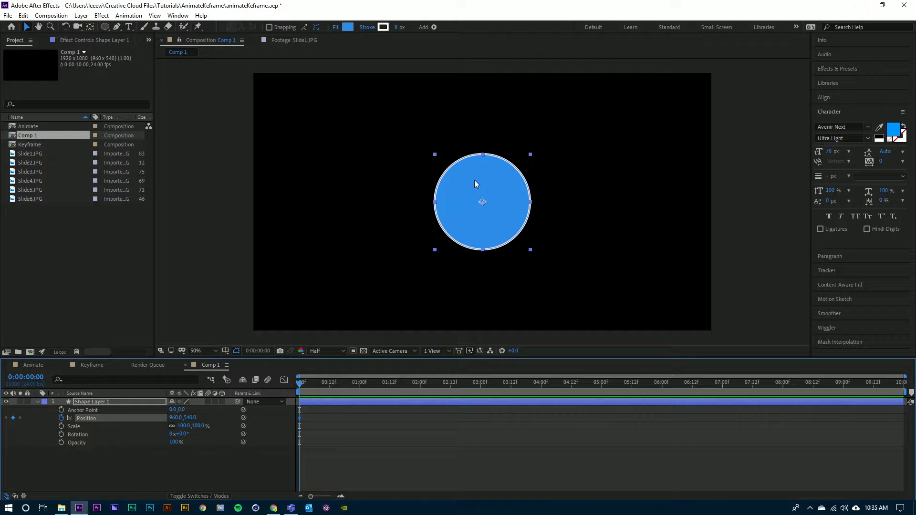
mouse_move(194, 441)
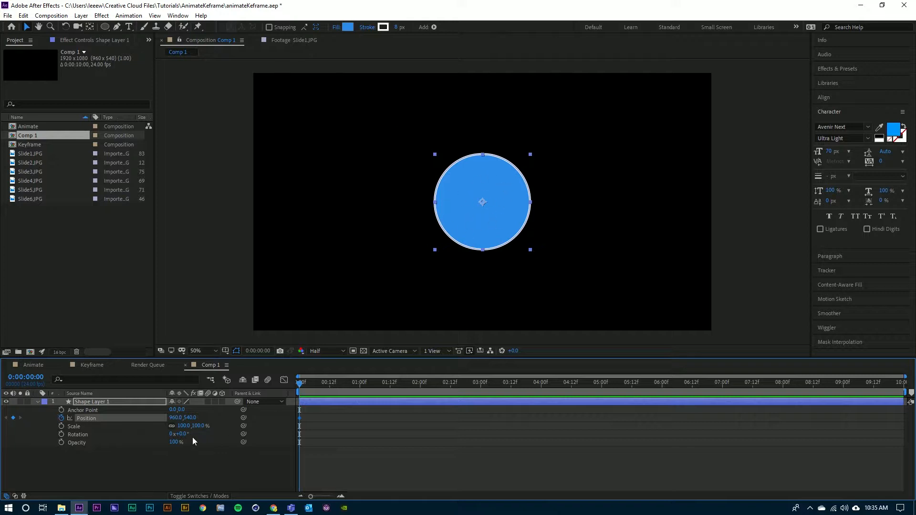
mouse_move(390, 389)
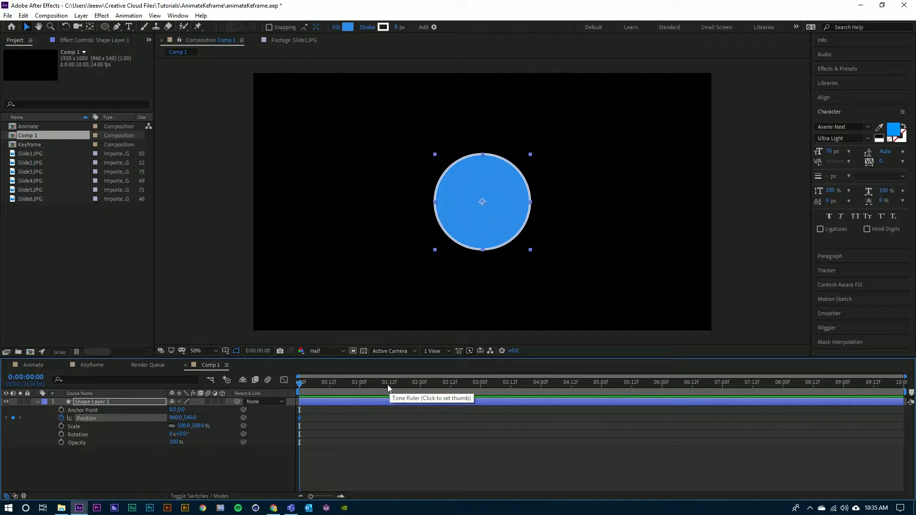
Step: At 2 seconds move the circle to the lower right (1600,718), creating a second Position keyframe
left_click(420, 382)
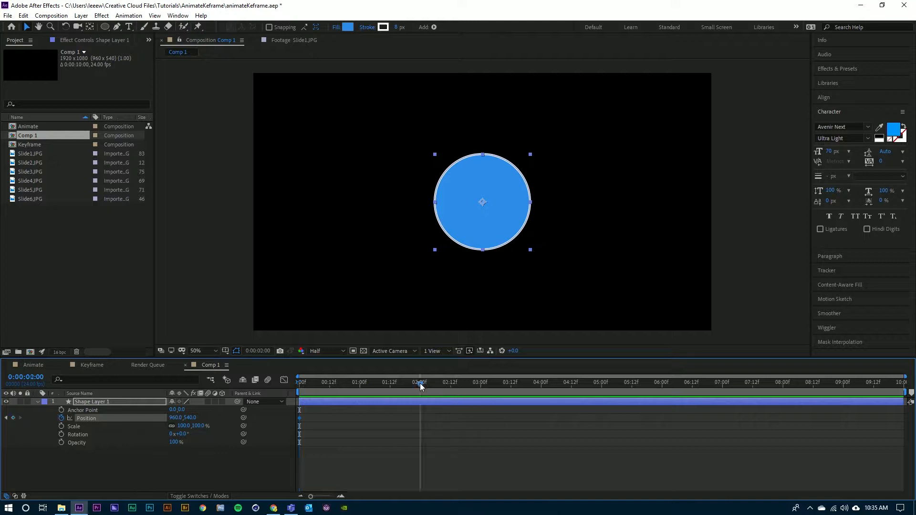
left_click(421, 382)
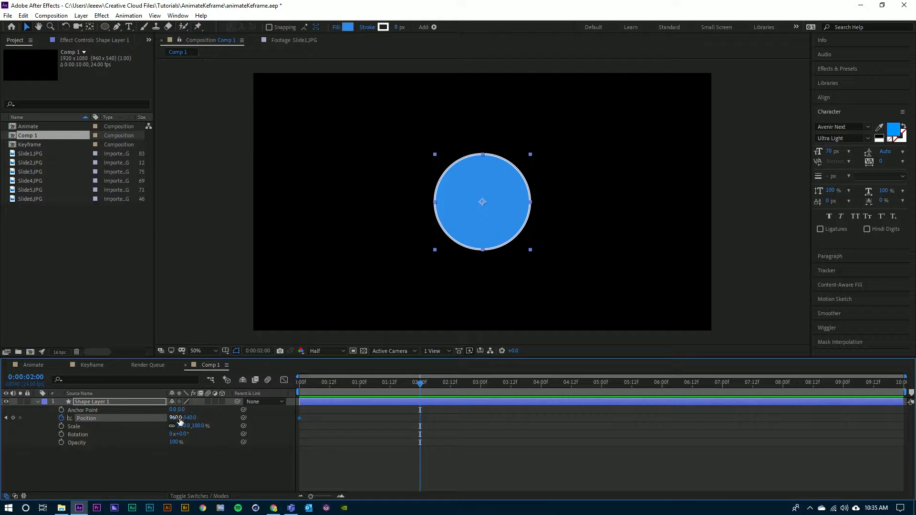
left_click_drag(483, 202, 541, 201)
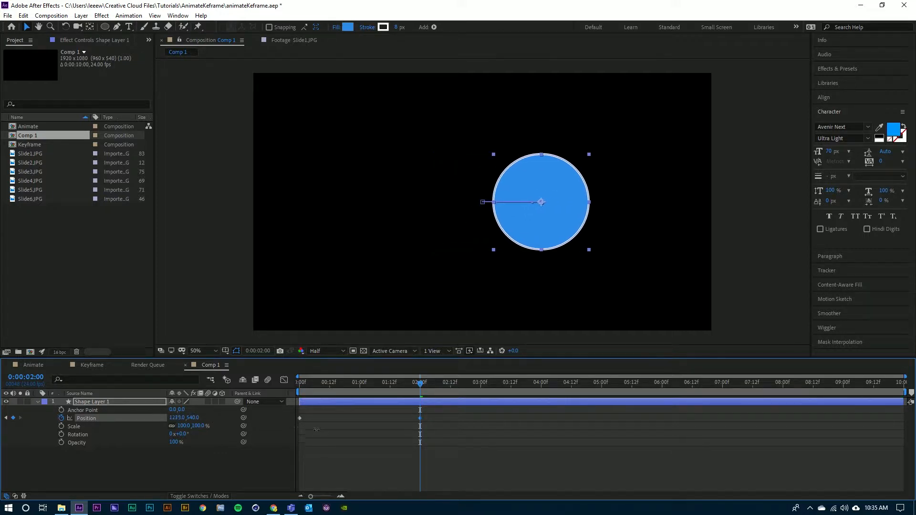
left_click_drag(541, 201, 543, 256)
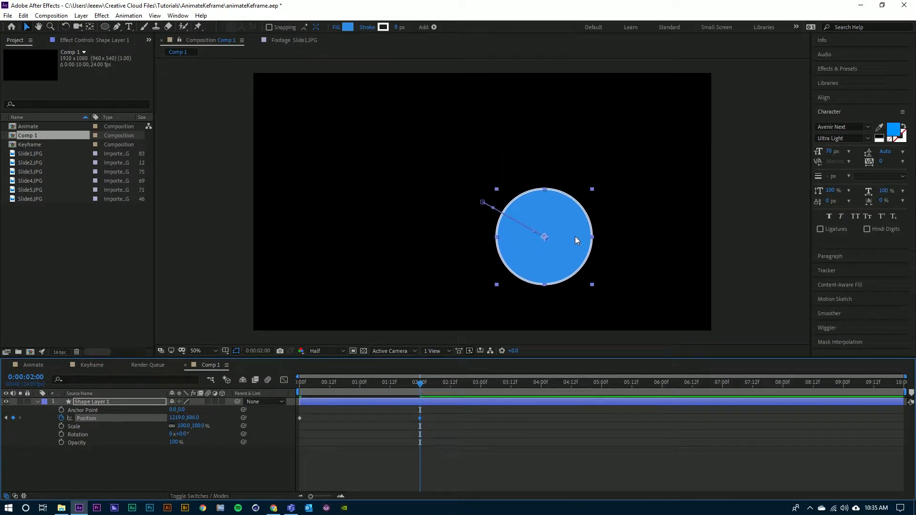
left_click_drag(545, 237, 636, 162)
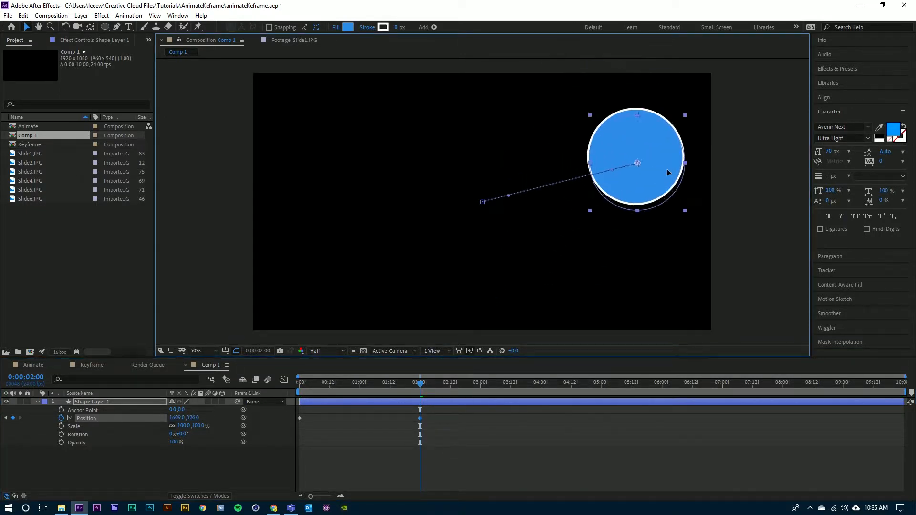
left_click_drag(636, 163, 637, 244)
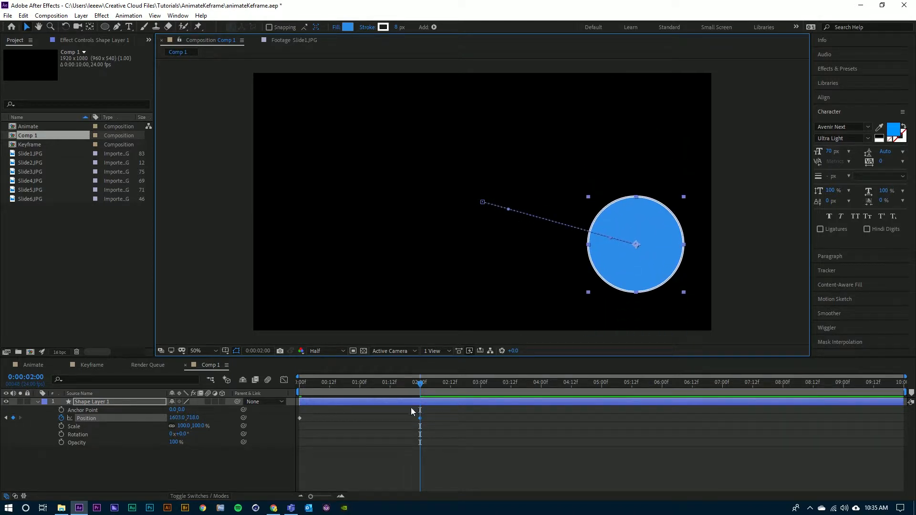
mouse_move(431, 433)
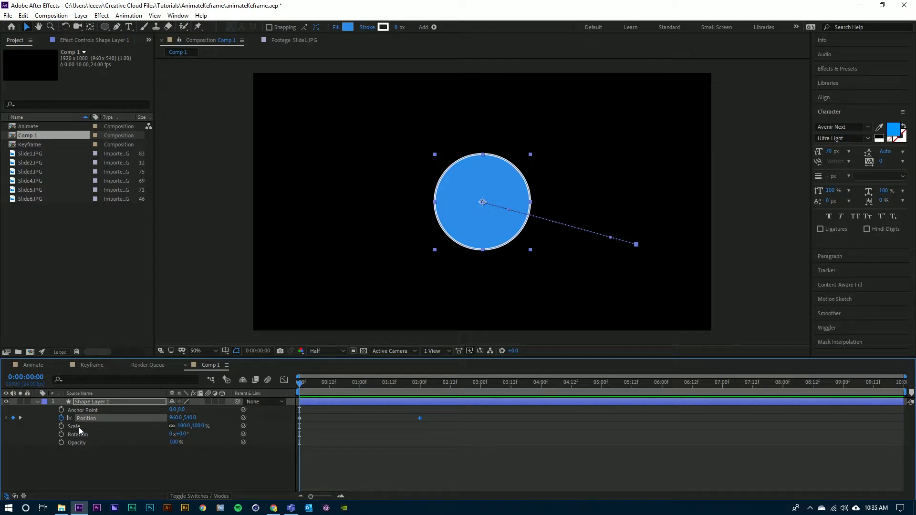
mouse_move(314, 393)
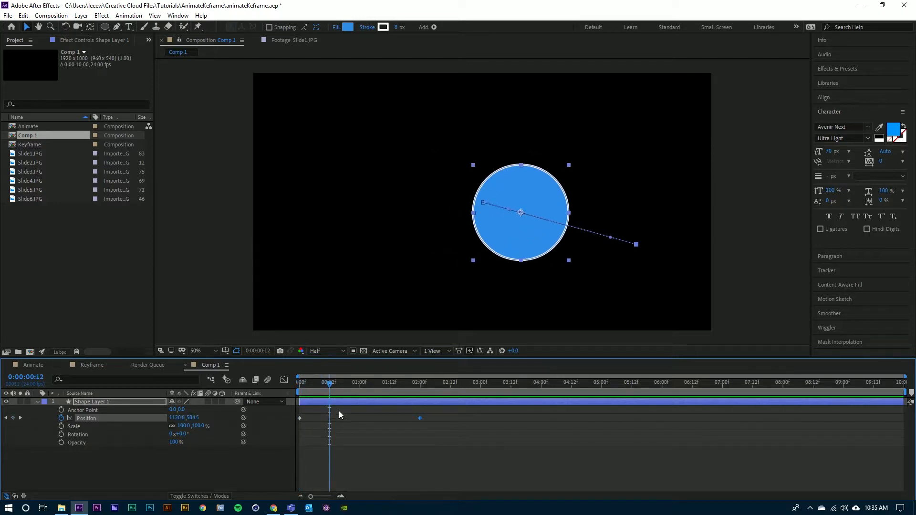
mouse_move(332, 422)
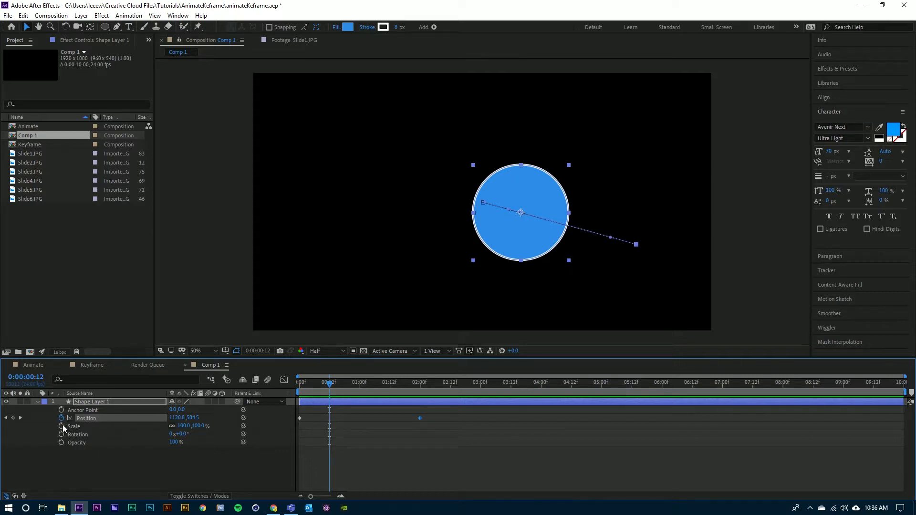
Step: Start keyframing Scale at 100% at 12 frames
left_click(74, 427)
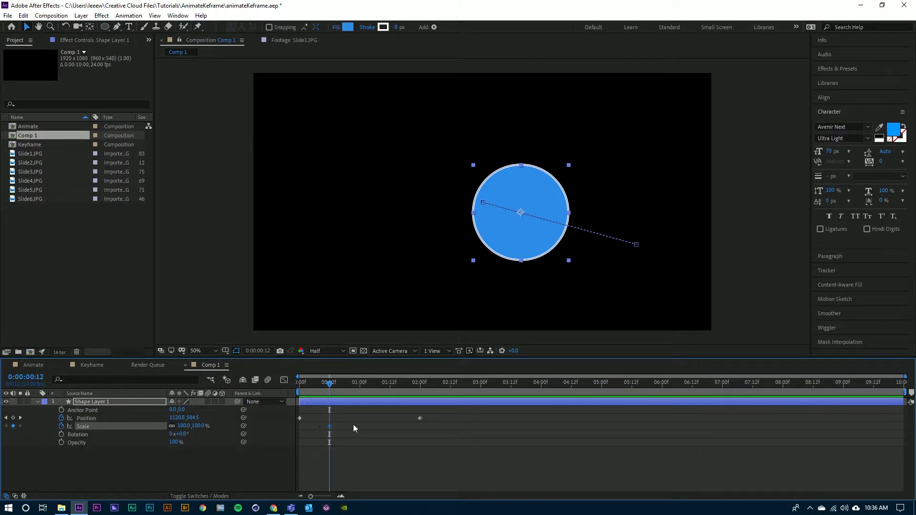
mouse_move(127, 421)
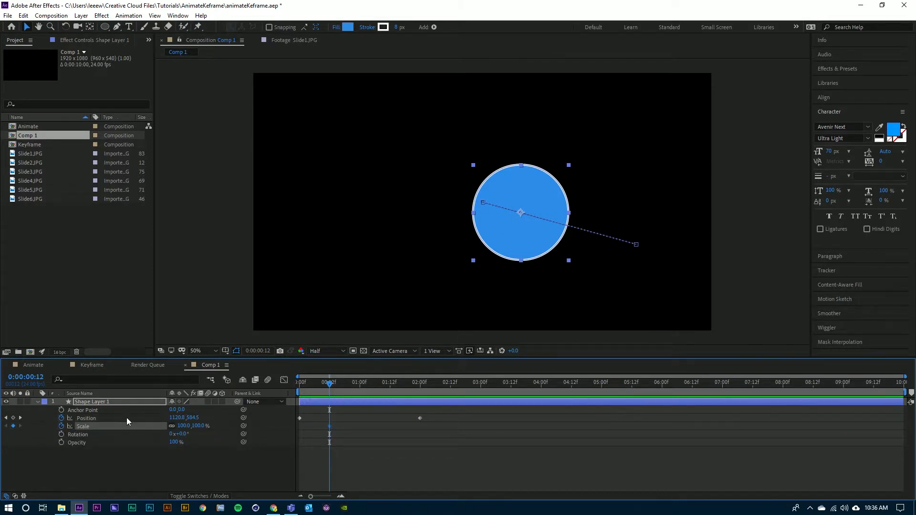
mouse_move(332, 384)
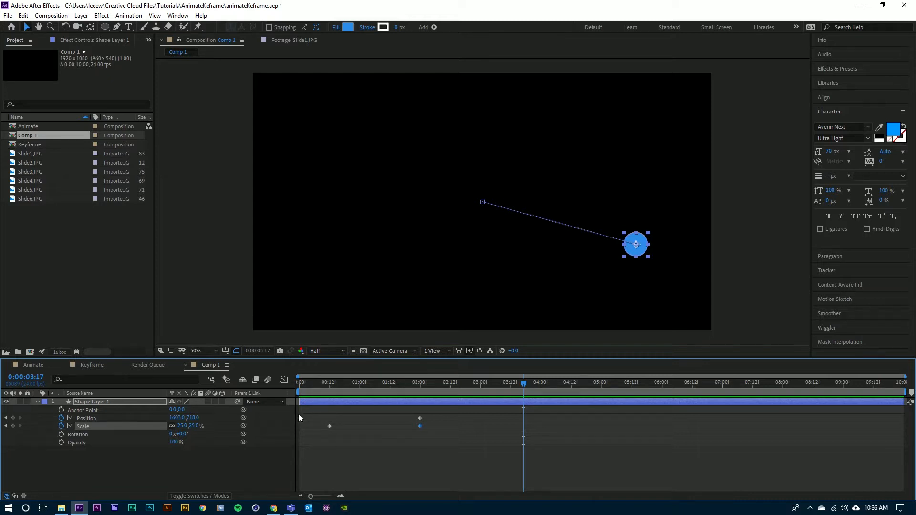
mouse_move(300, 421)
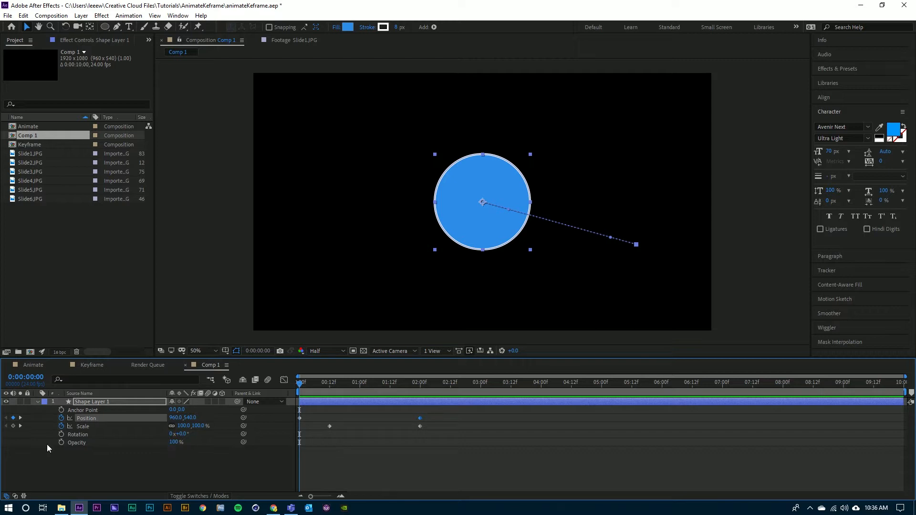
mouse_move(210, 449)
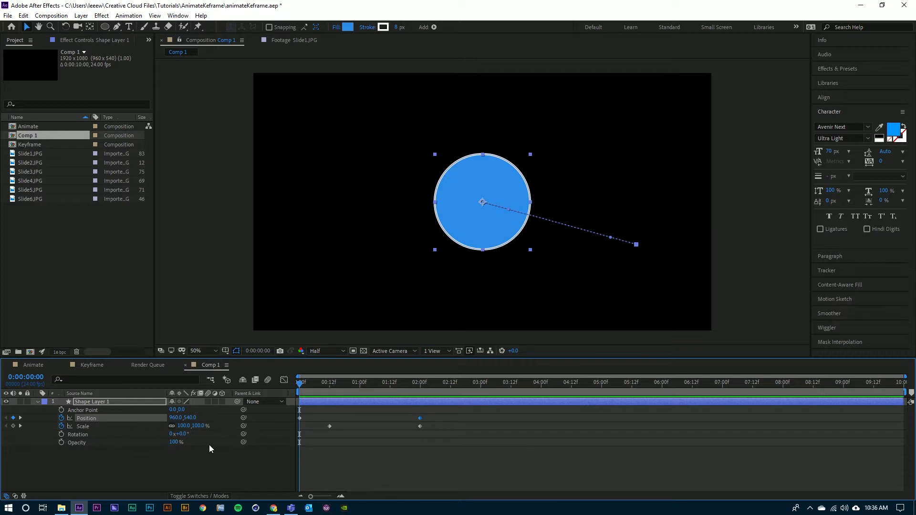
mouse_move(61, 443)
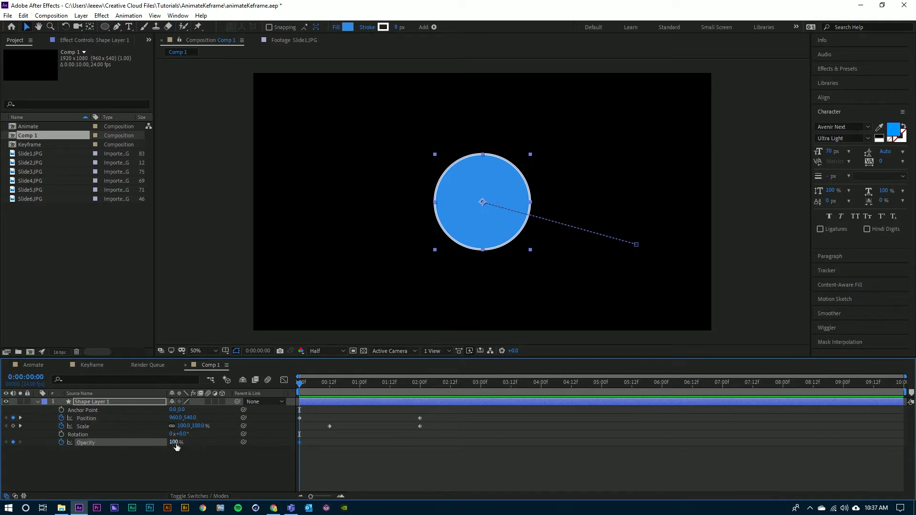
Step: Lower the circle's Opacity to 0% at 0:00 so it fades in, then return the playhead to the start
left_click_drag(177, 442, 173, 442)
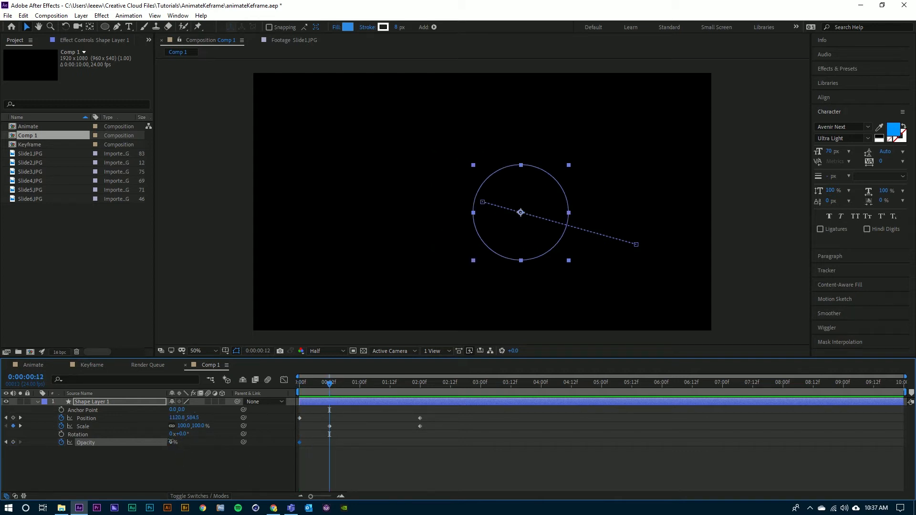
left_click(299, 381)
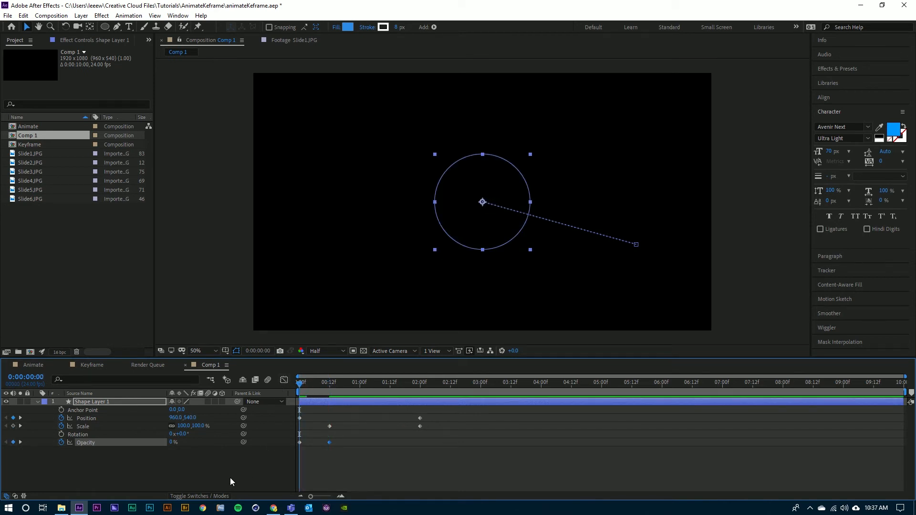
left_click(330, 381)
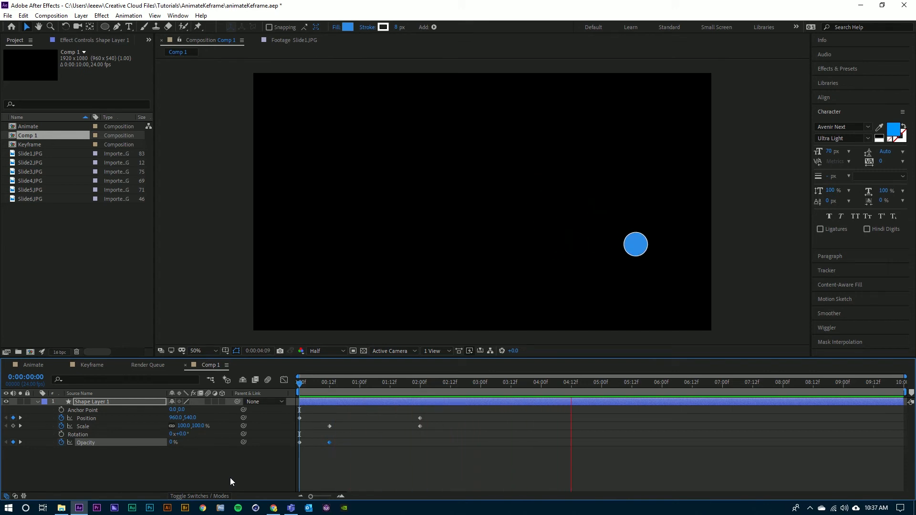
left_click(691, 382)
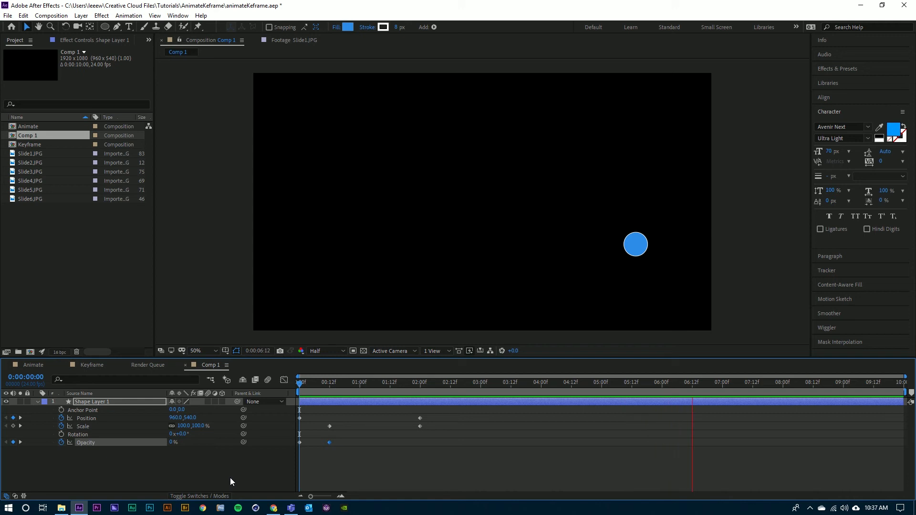